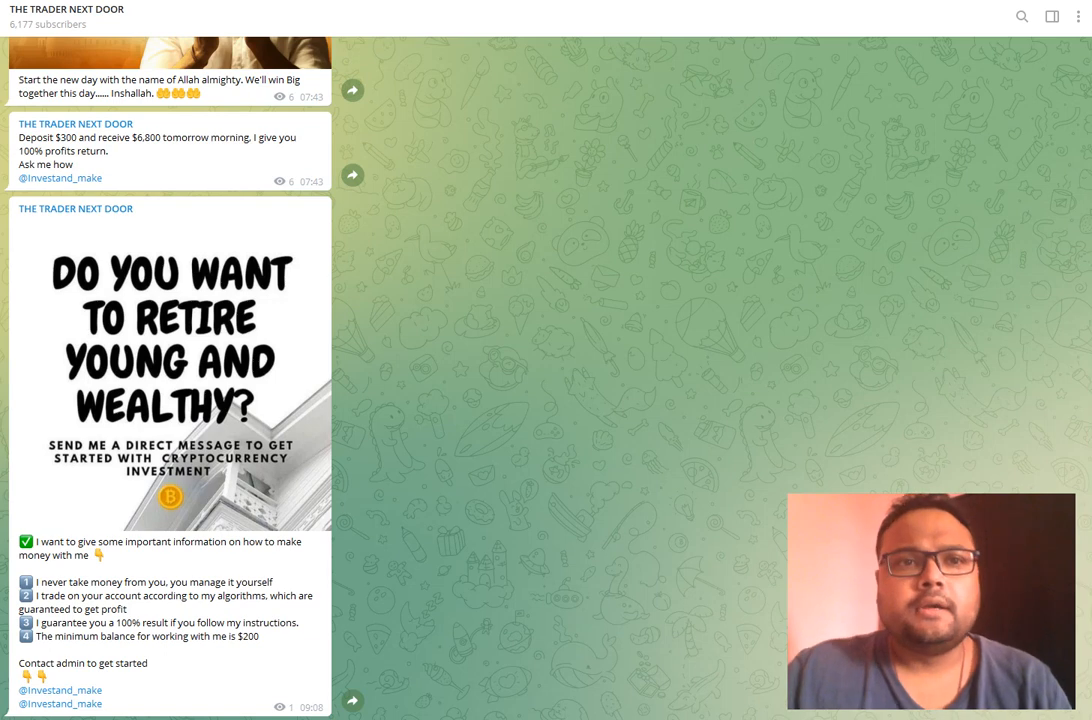
# Open THE TRADER NEXT DOOR channel info showing 6,177 subscribers, link and media counts
pyautogui.click(67, 16)
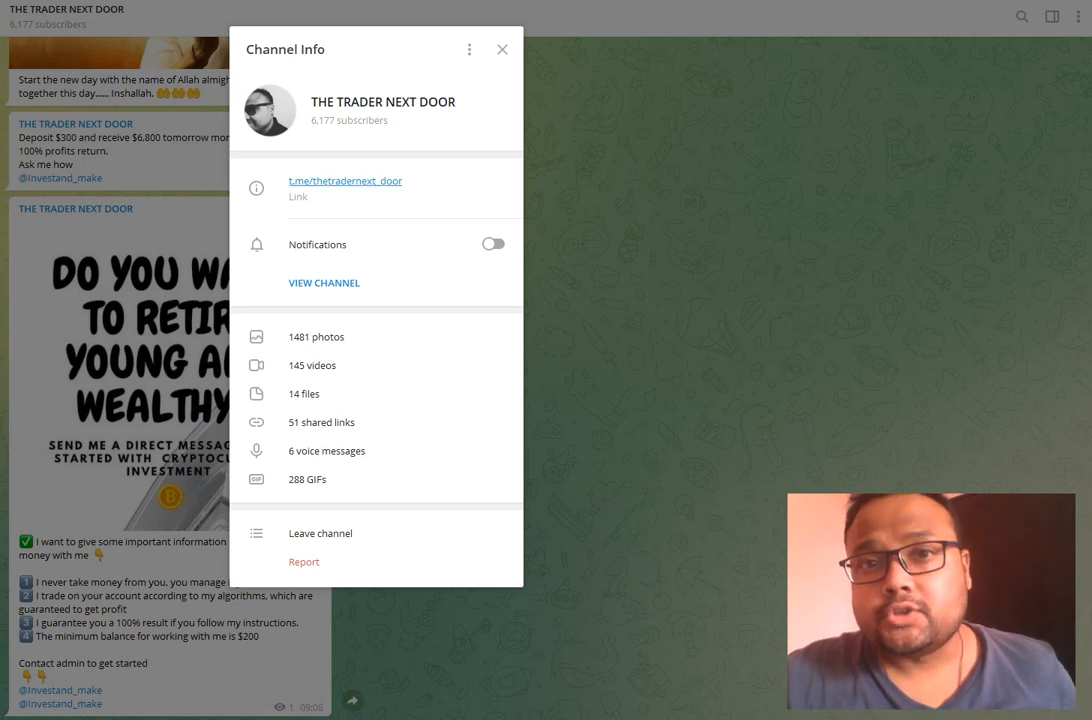
# Dismiss the Channel Info card to return to the channel's message feed
pyautogui.click(502, 49)
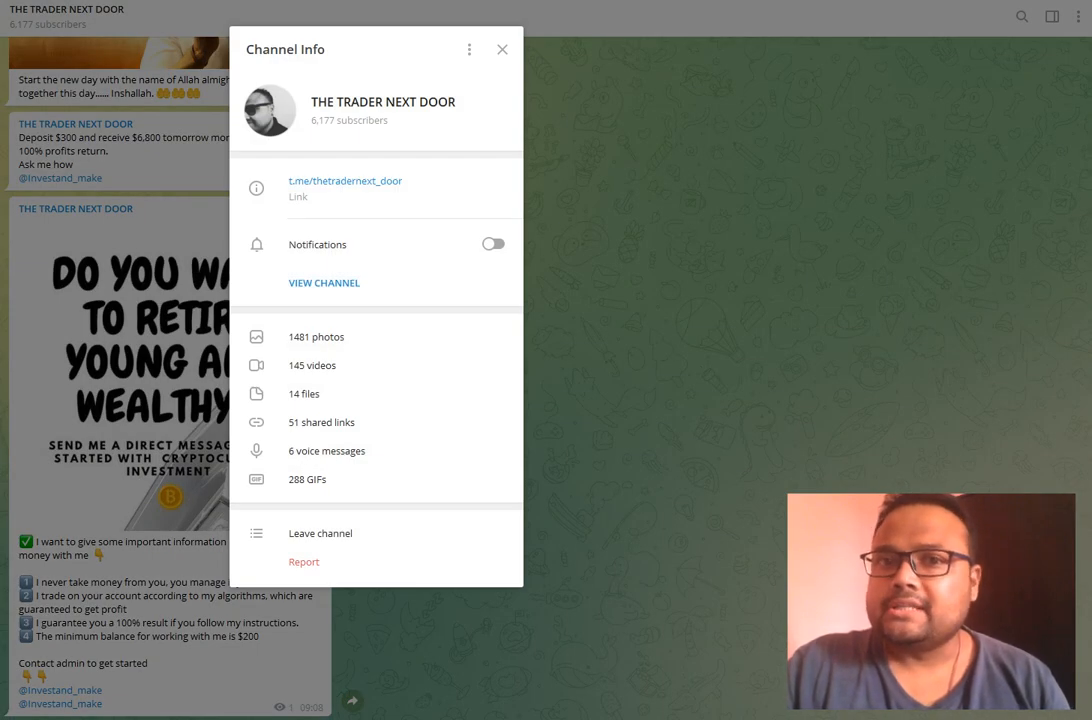
pyautogui.click(502, 49)
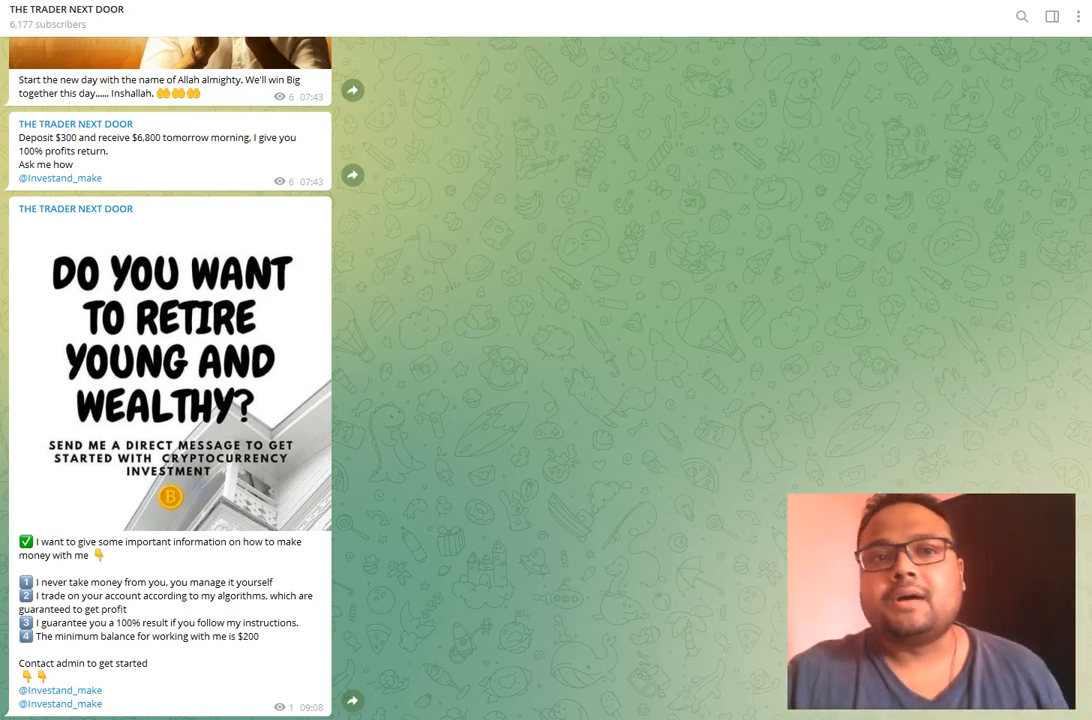
# Scroll past the wallet list to the March 9 PROMO investment plan post
pyautogui.scroll(-3)
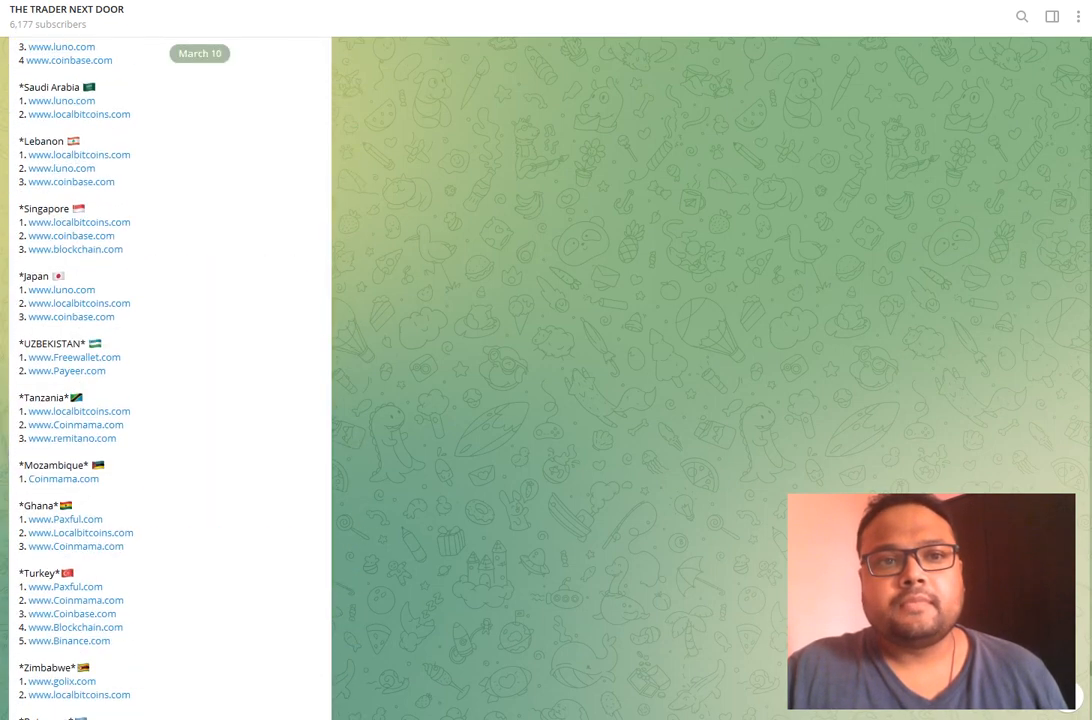
pyautogui.scroll(-3)
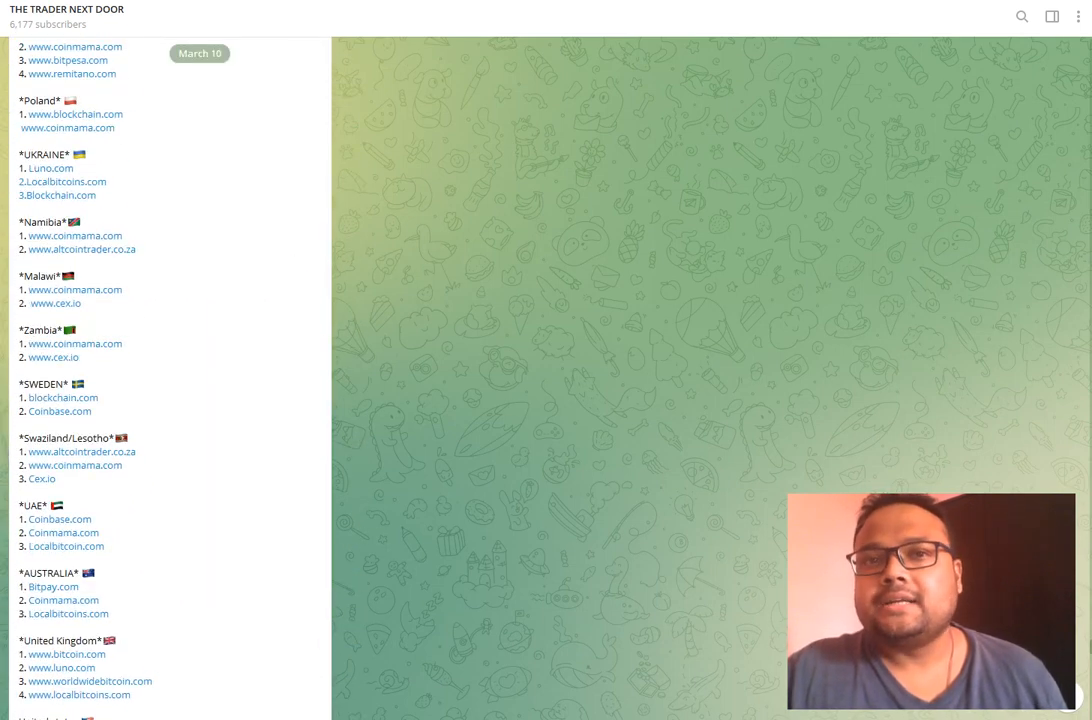
pyautogui.scroll(-3)
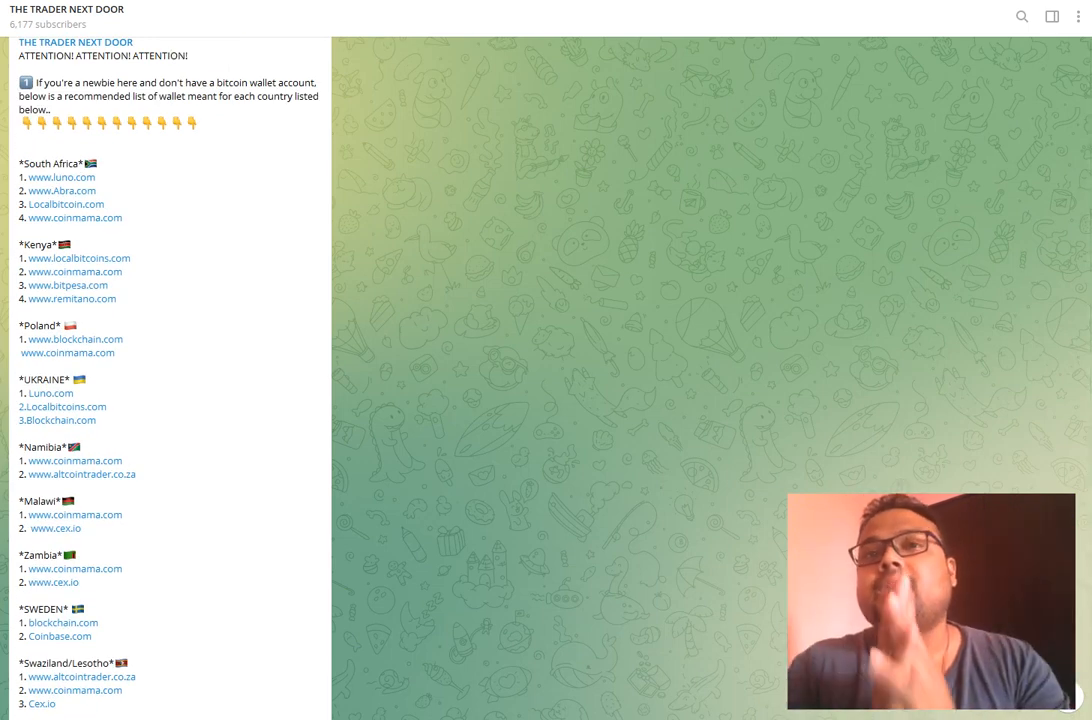
pyautogui.scroll(-3)
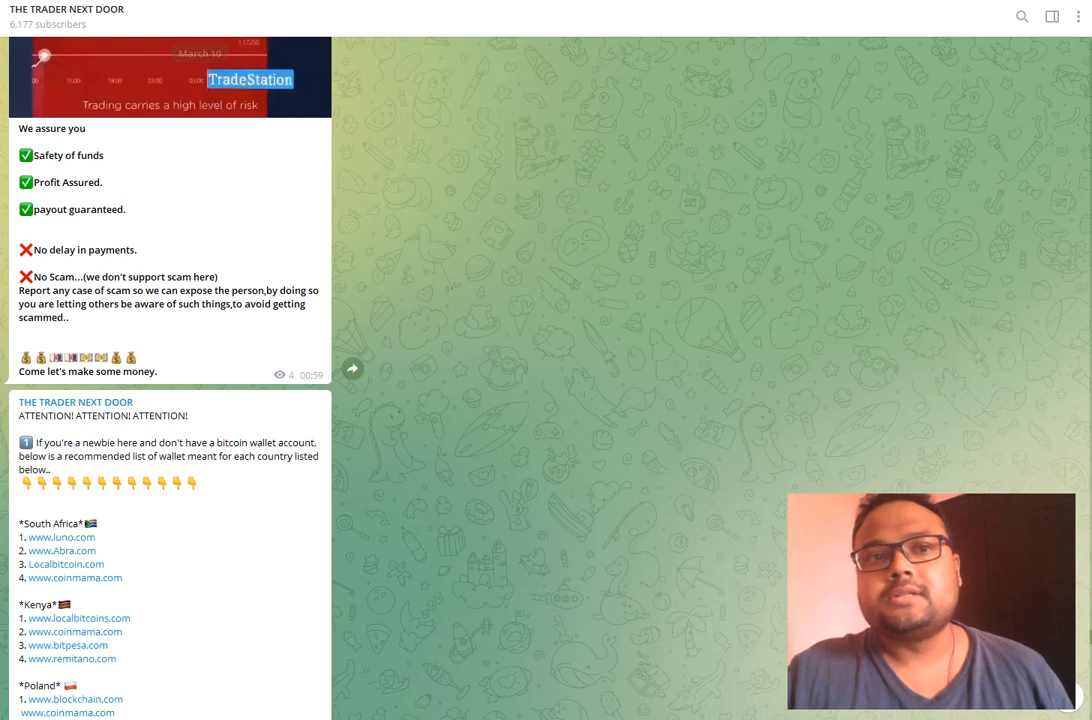
pyautogui.scroll(-3)
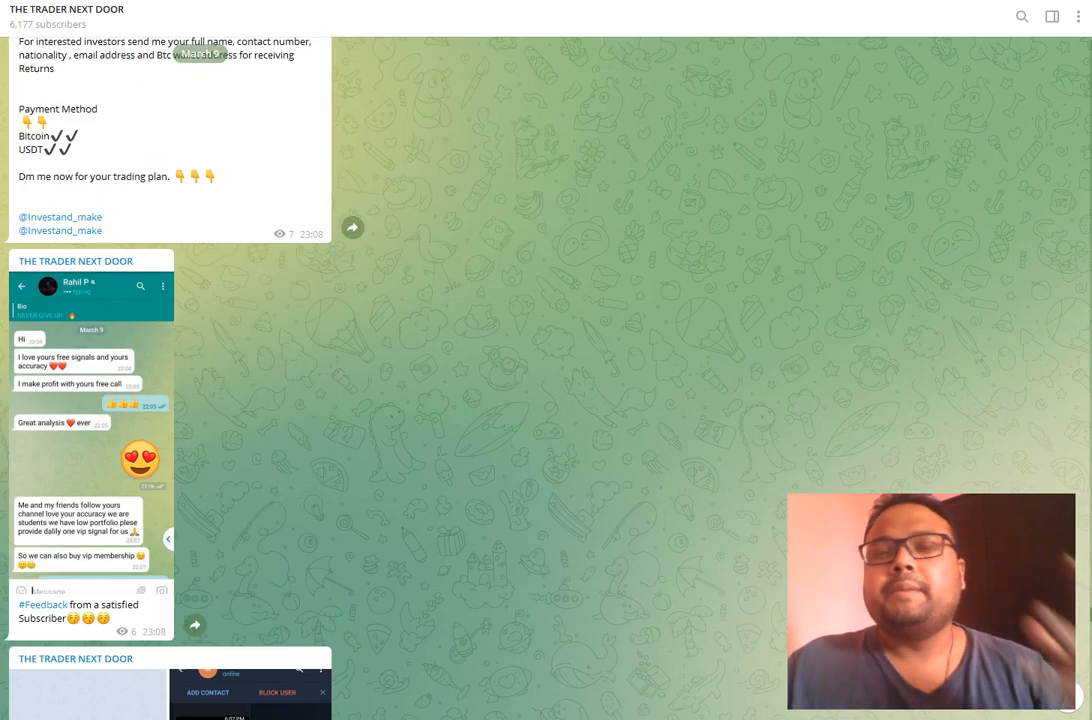
pyautogui.scroll(-3)
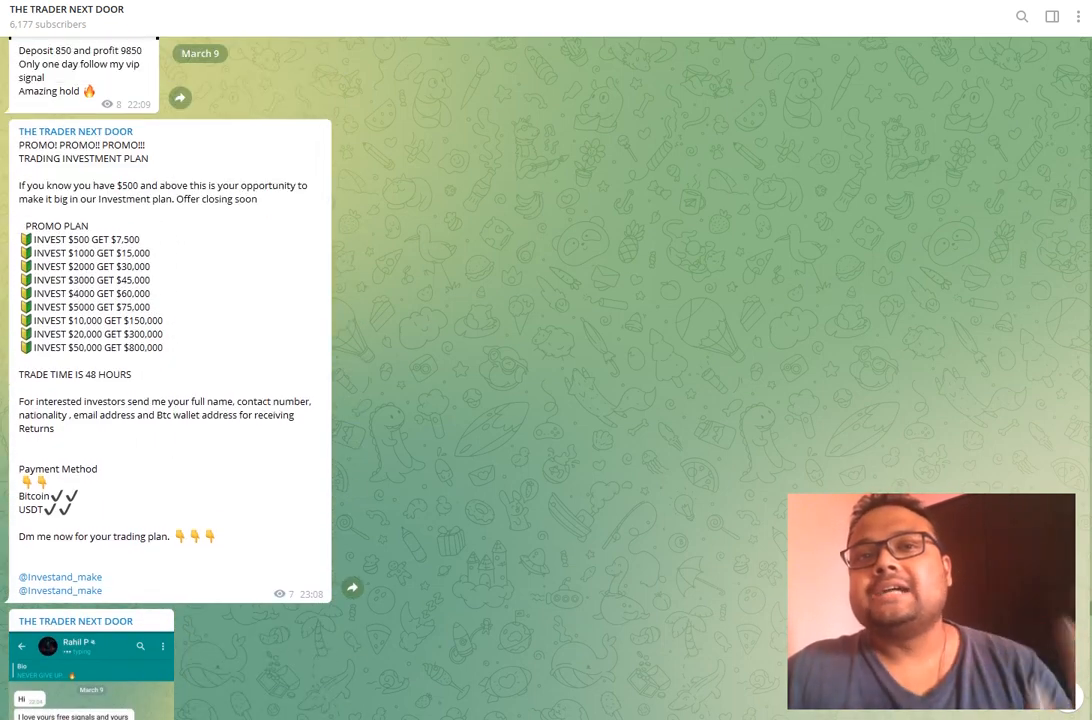